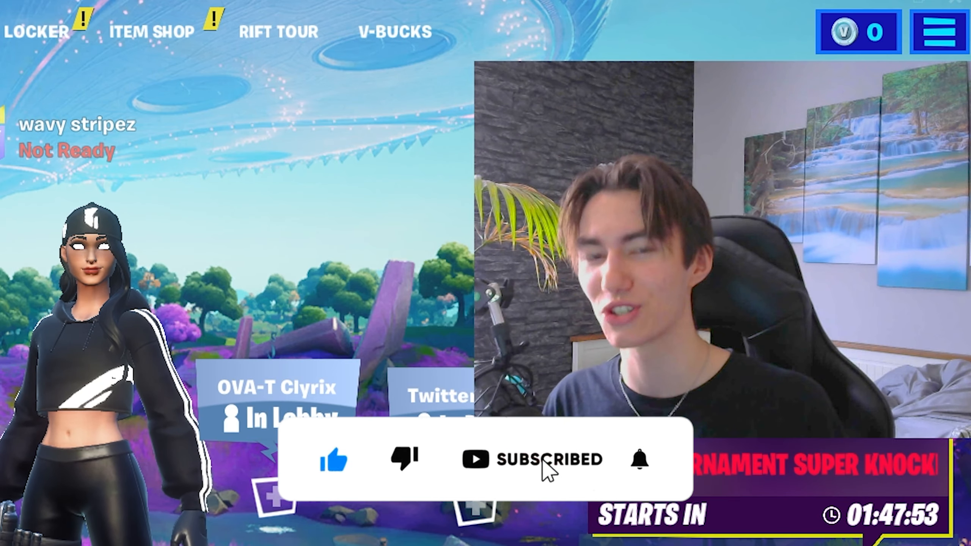
View FN-HighPriority.reg in Notepad, showing the Fortnite CPU priority class entry
click(639, 459)
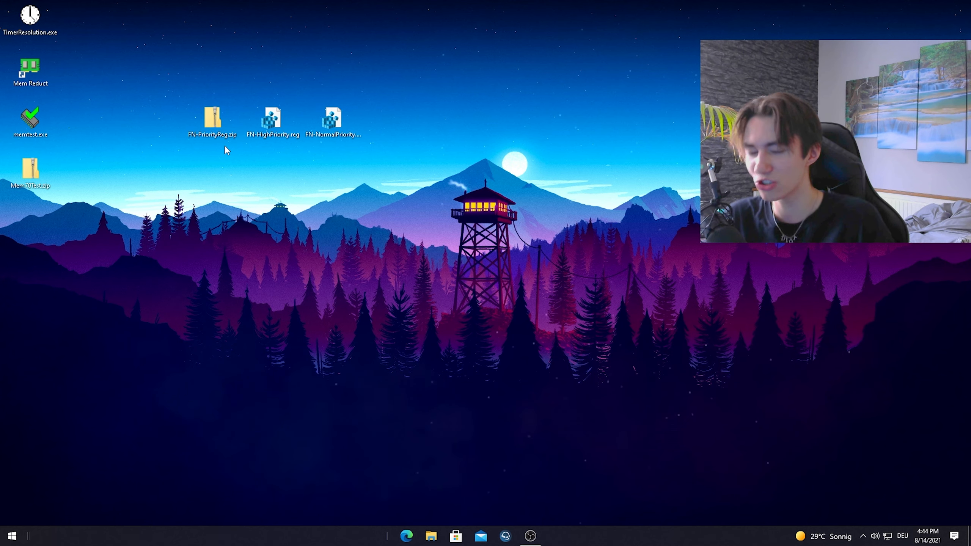
mouse_move(157, 112)
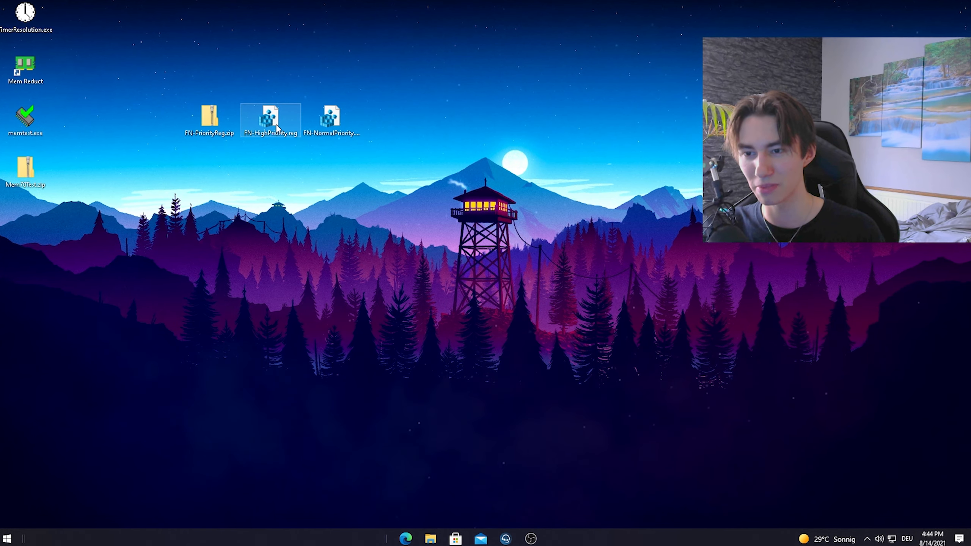
double_click(270, 117)
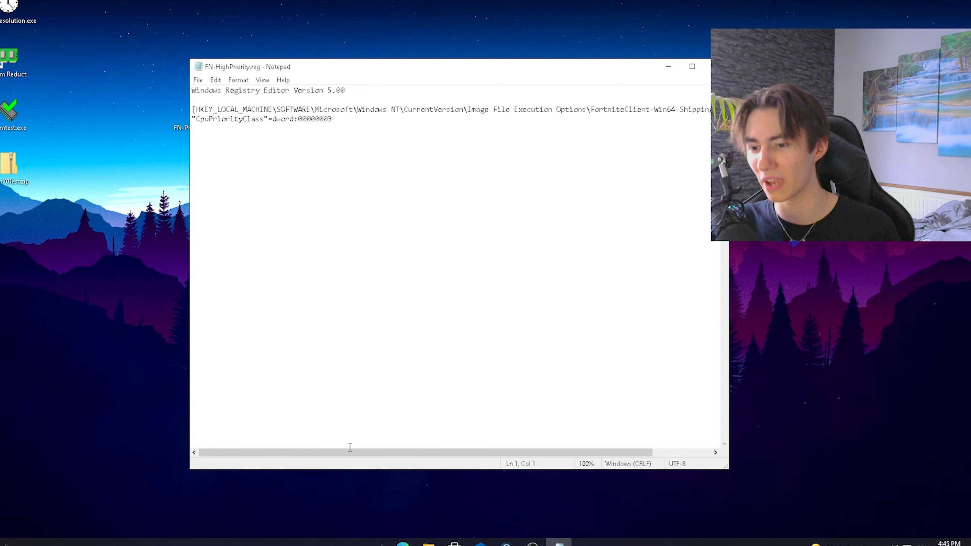
Select FortniteClient-Win64-Shipping.exe in the registry key path for replacement
double_click(553, 107)
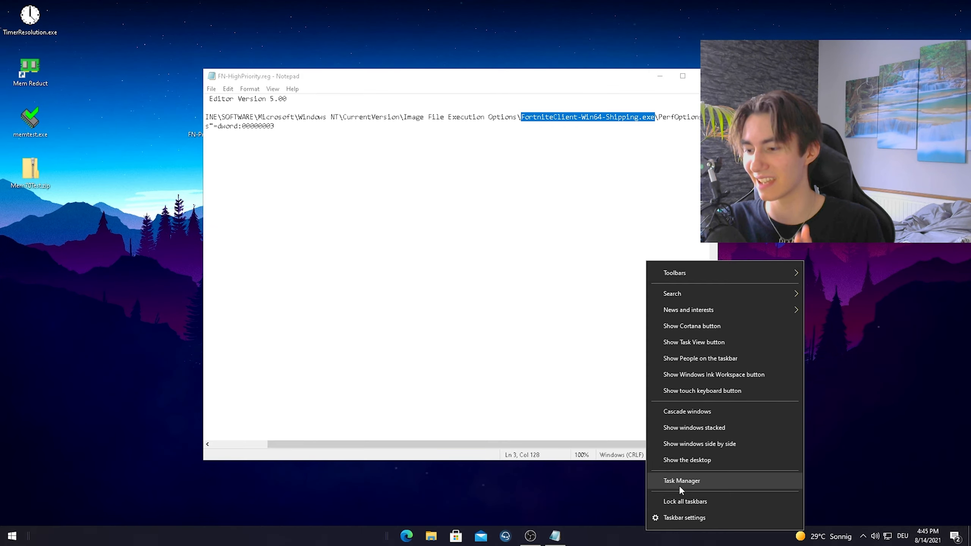
Look up Discord.exe in Task Manager and replace the Fortnite executable name with it
click(681, 480)
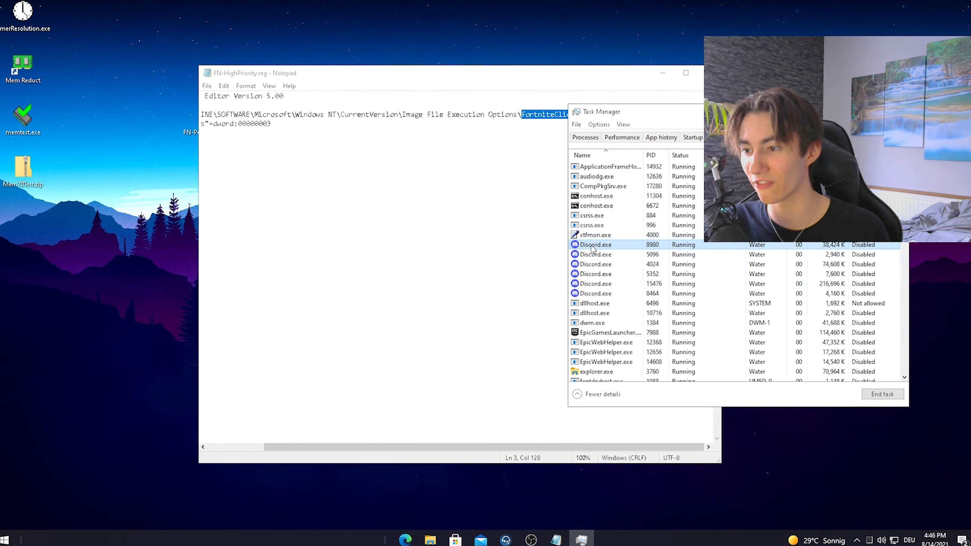
right_click(595, 245)
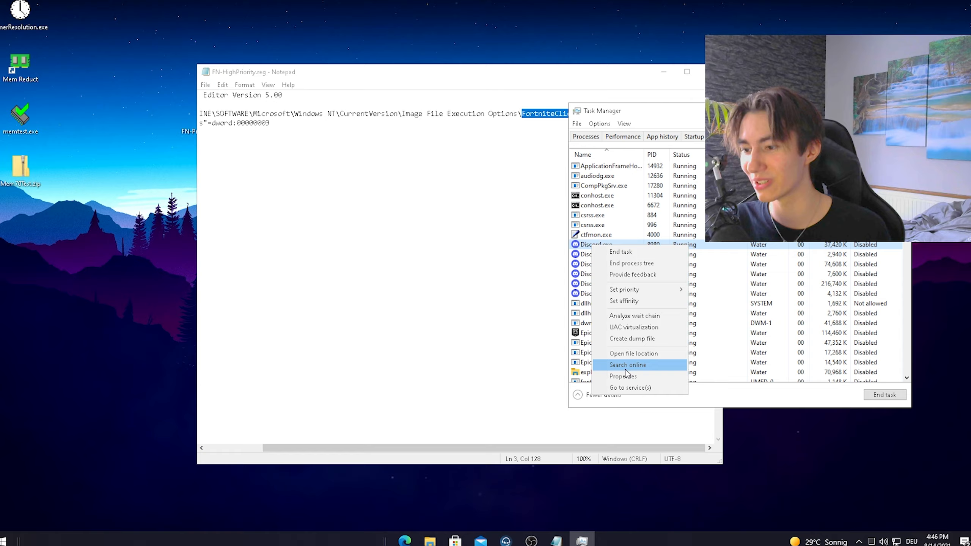
click(622, 376)
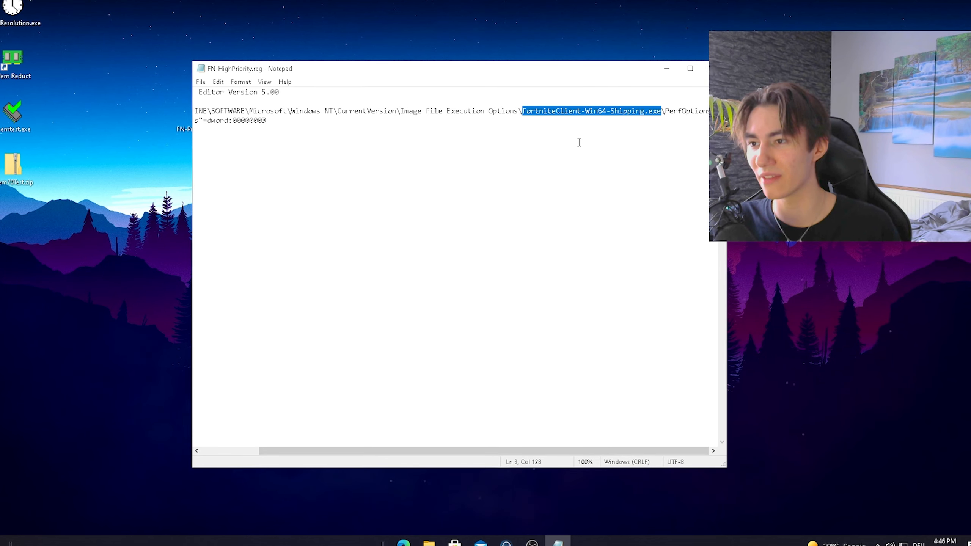
text(Discord.exe)
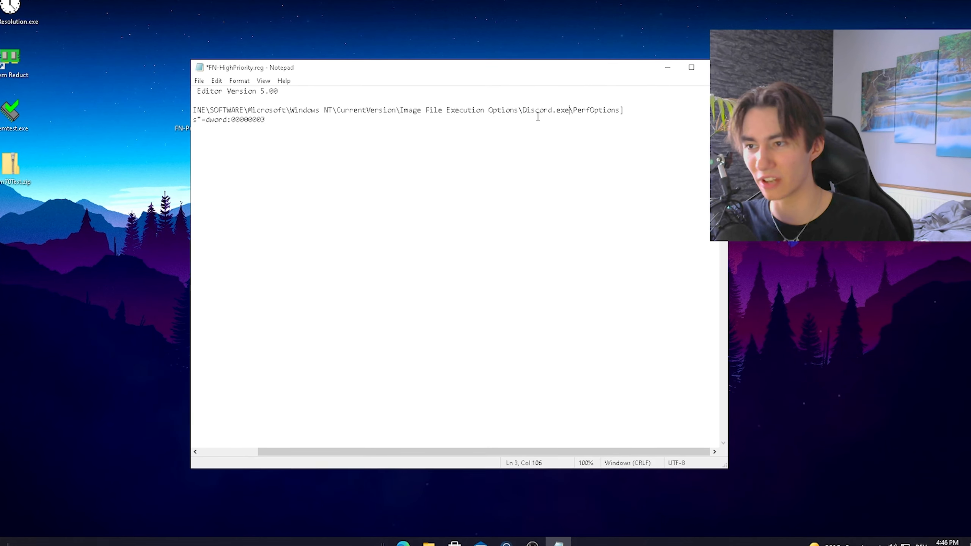
click(197, 80)
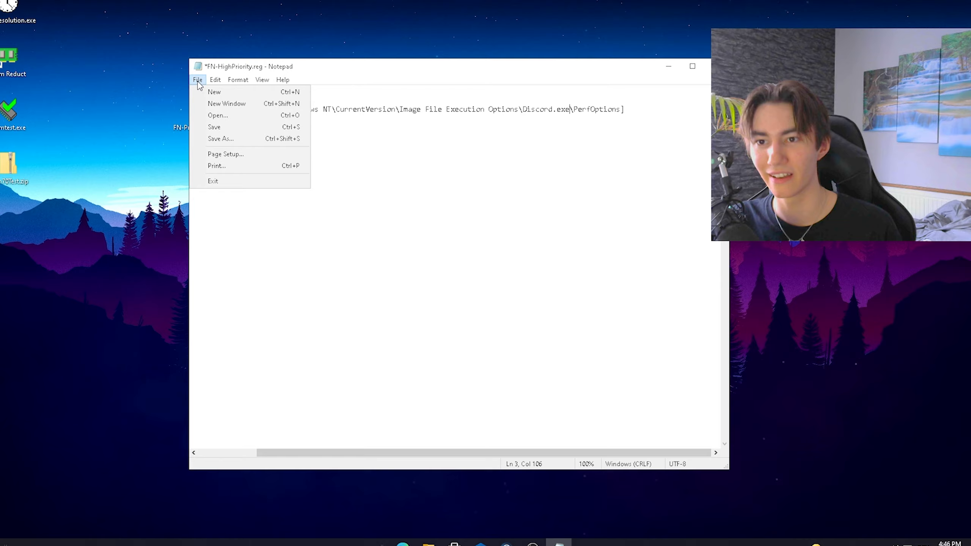
Save the entry as Discord-HighPriority.reg on the Desktop with type All Files
click(221, 139)
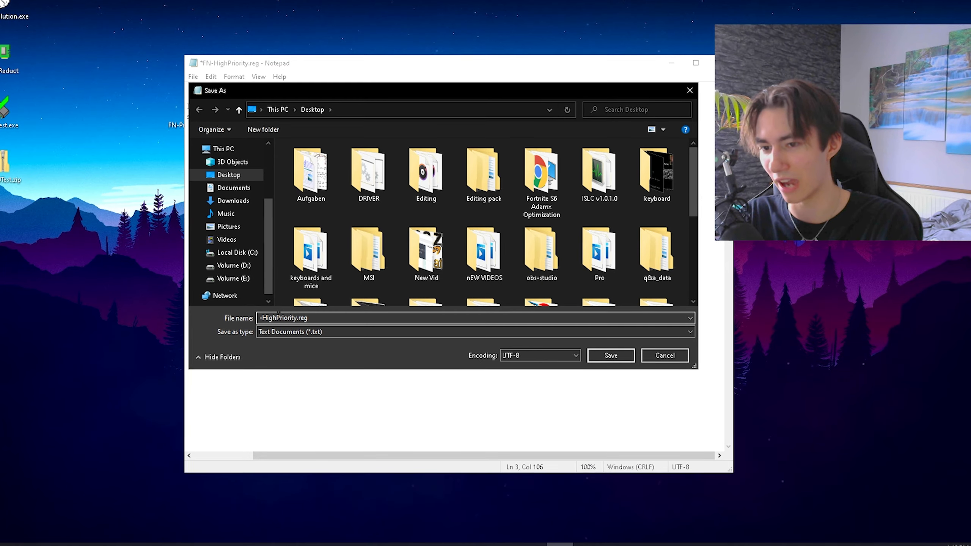
text(Discord)
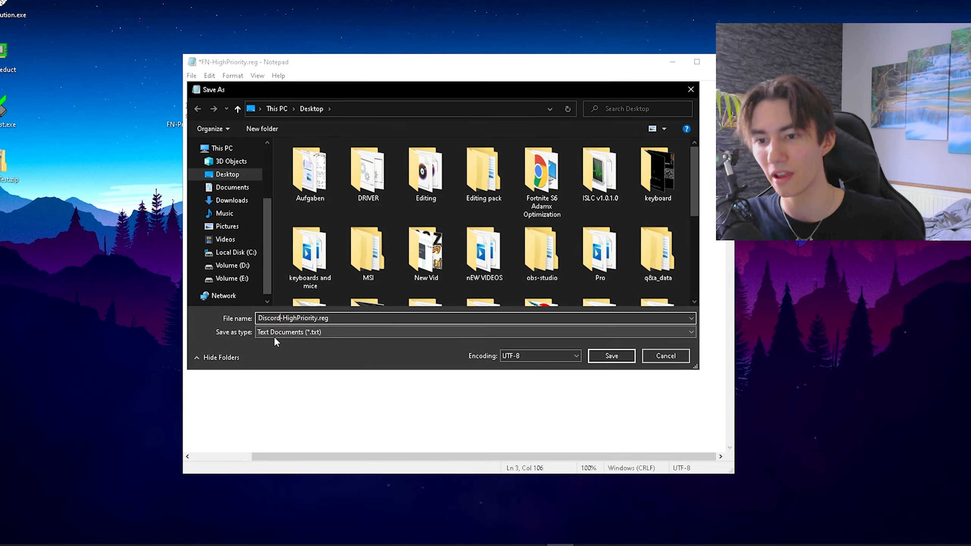
click(473, 332)
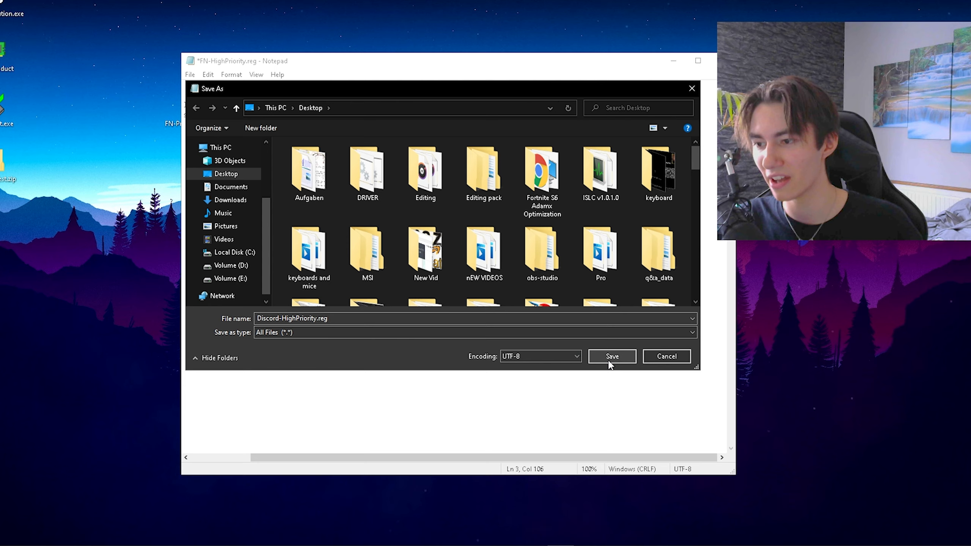
click(611, 355)
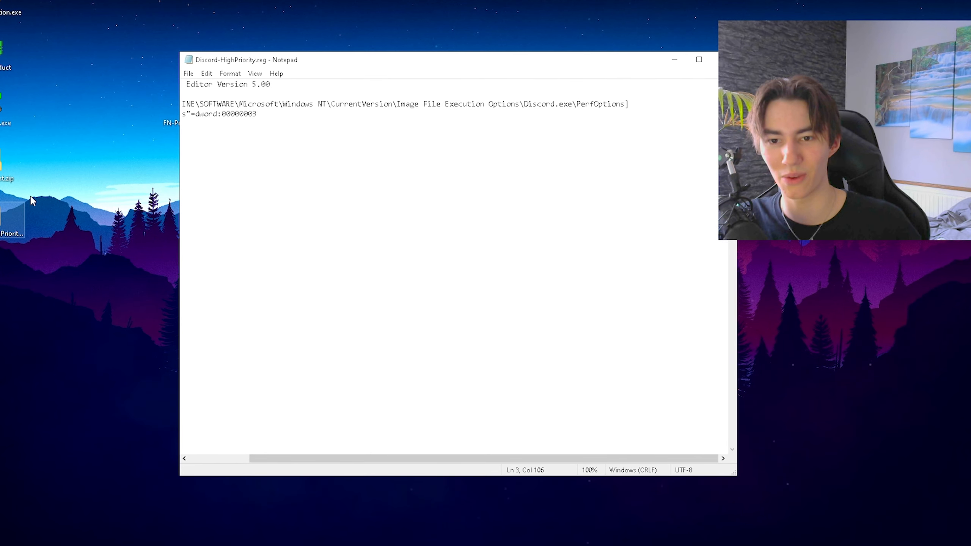
click(698, 59)
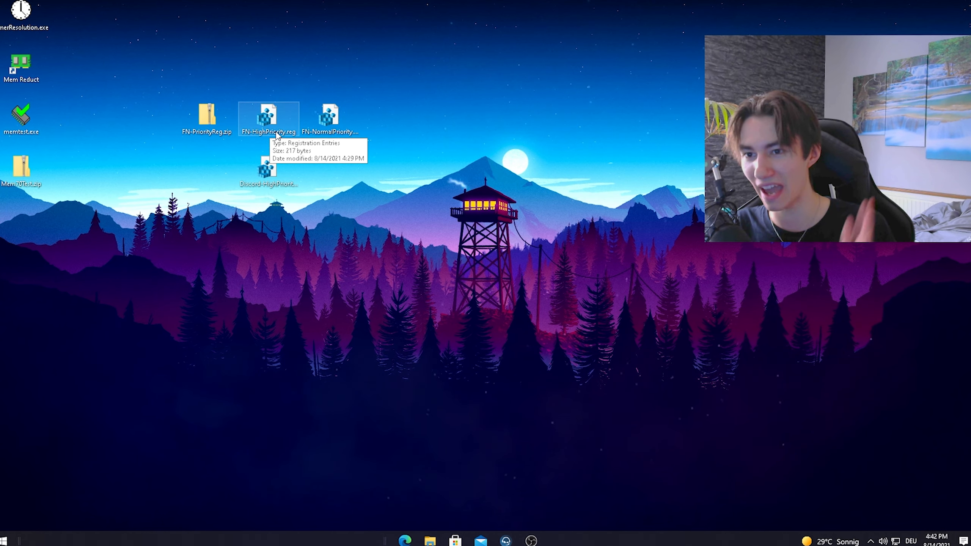
Launch FN-HighPriority.reg from the desktop to merge it into the registry
double_click(267, 118)
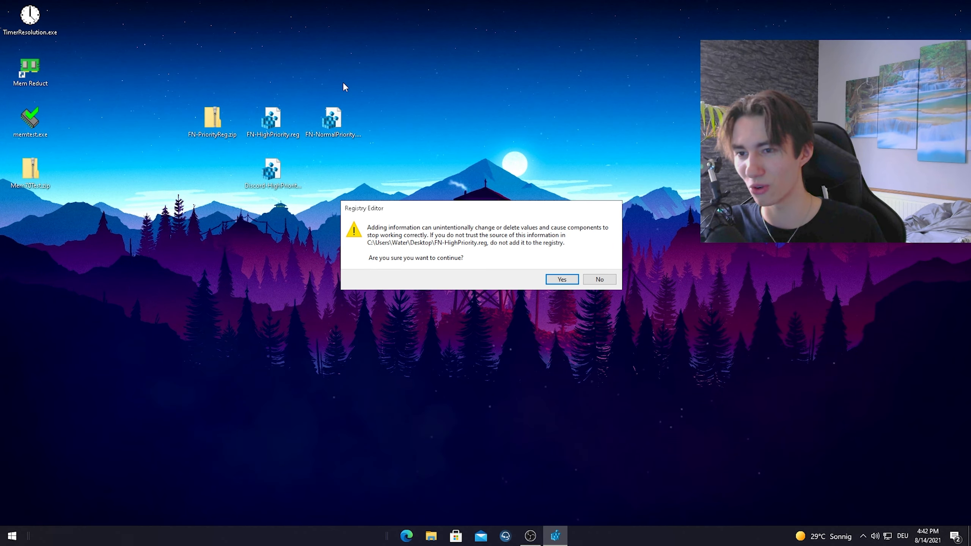
mouse_move(561, 279)
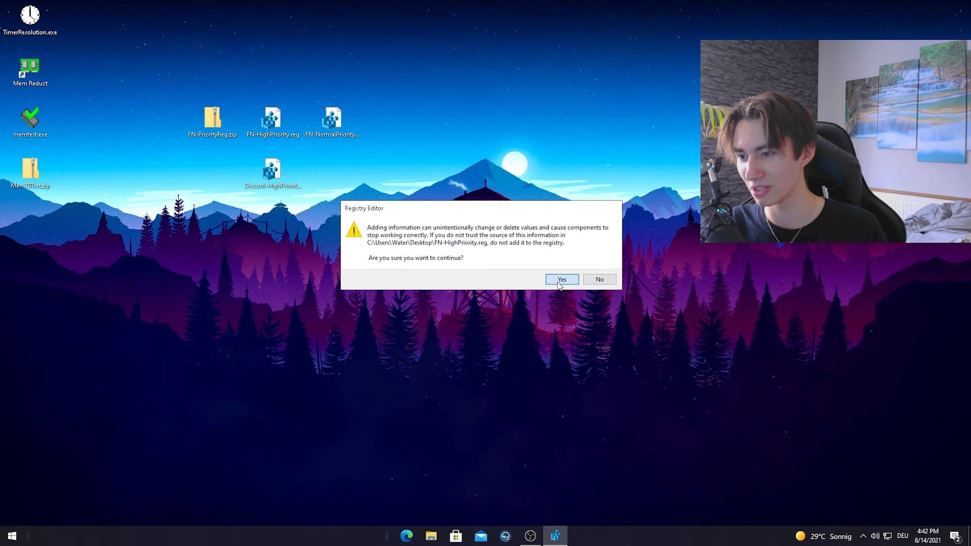
Confirm the Registry Editor warning and acknowledge the successful import message
click(561, 279)
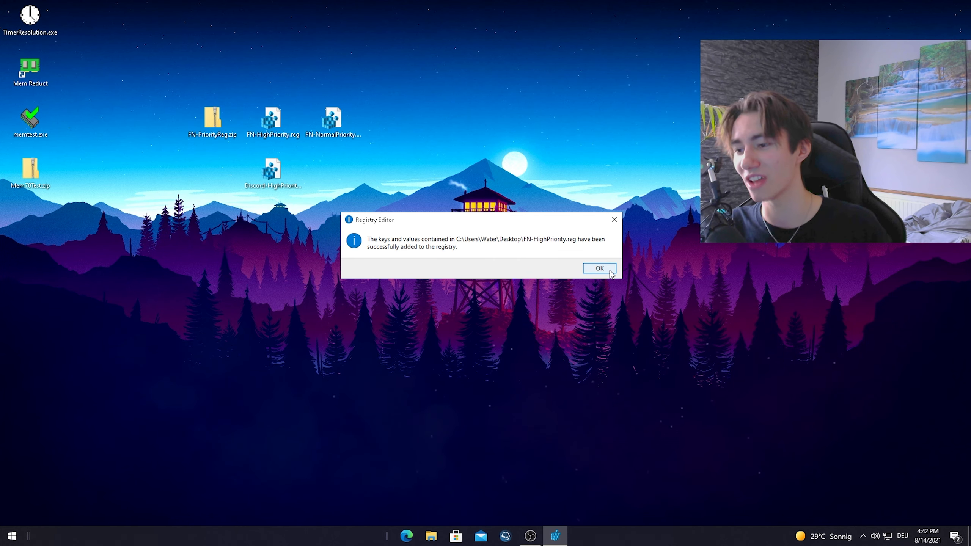
click(599, 268)
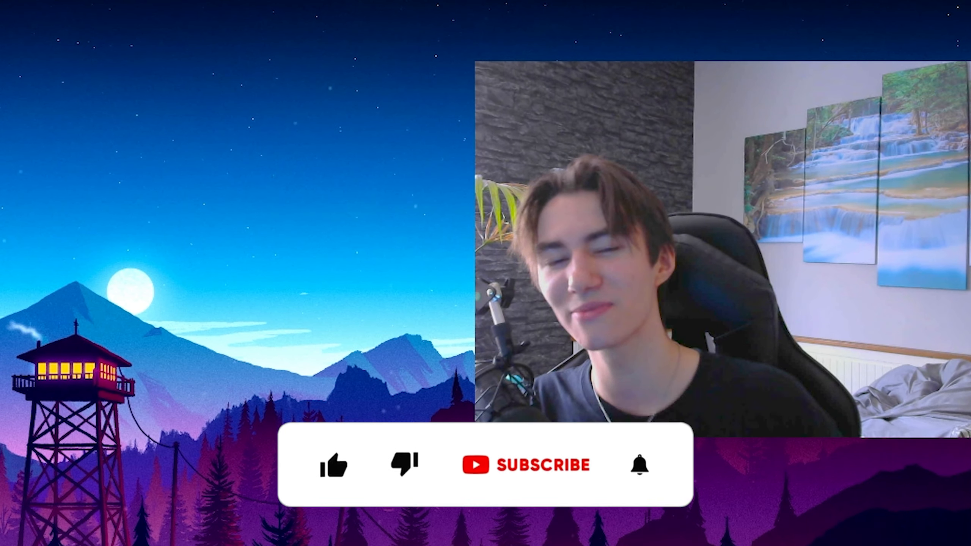
click(333, 465)
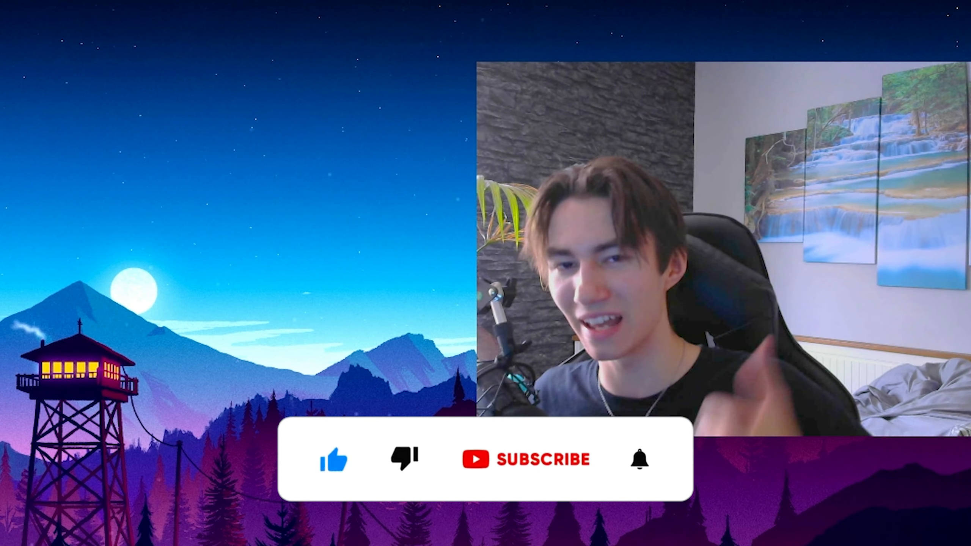
click(528, 459)
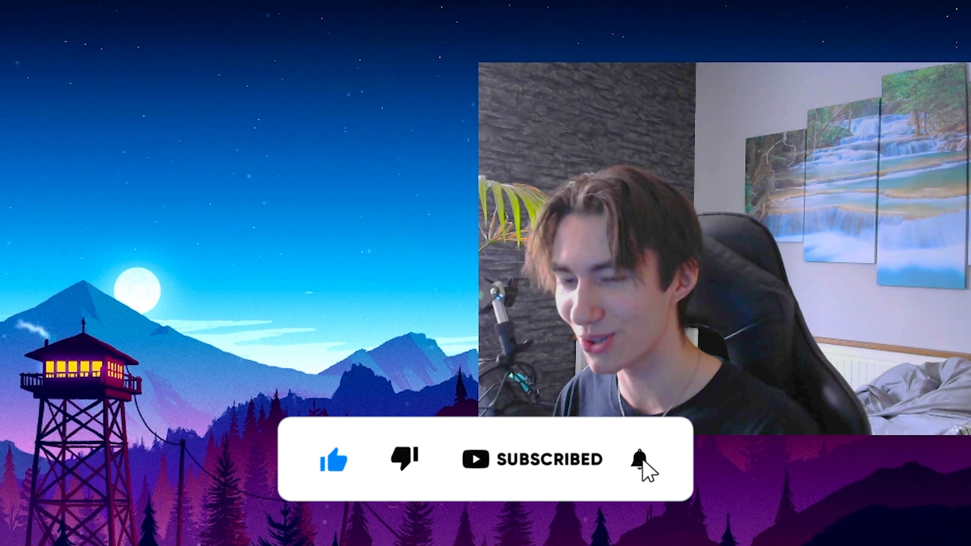
click(636, 460)
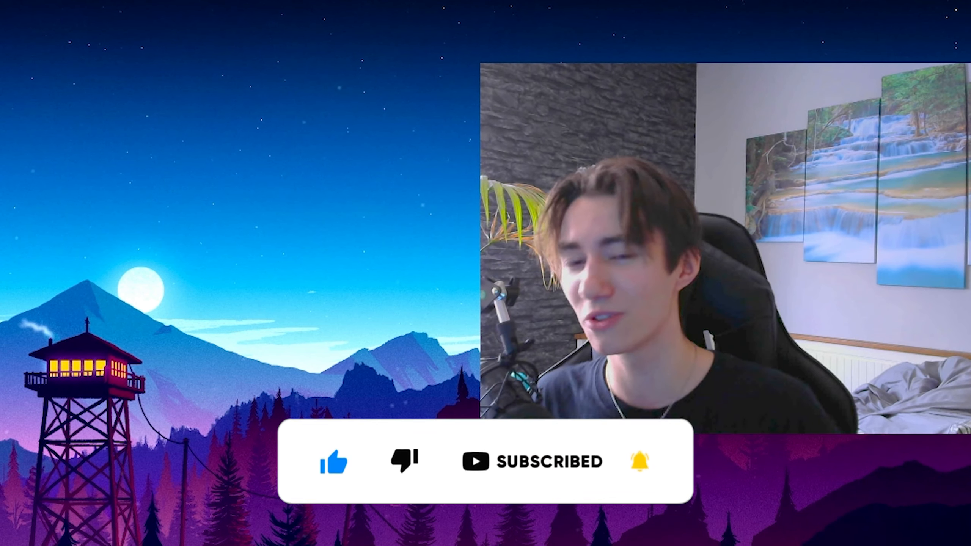